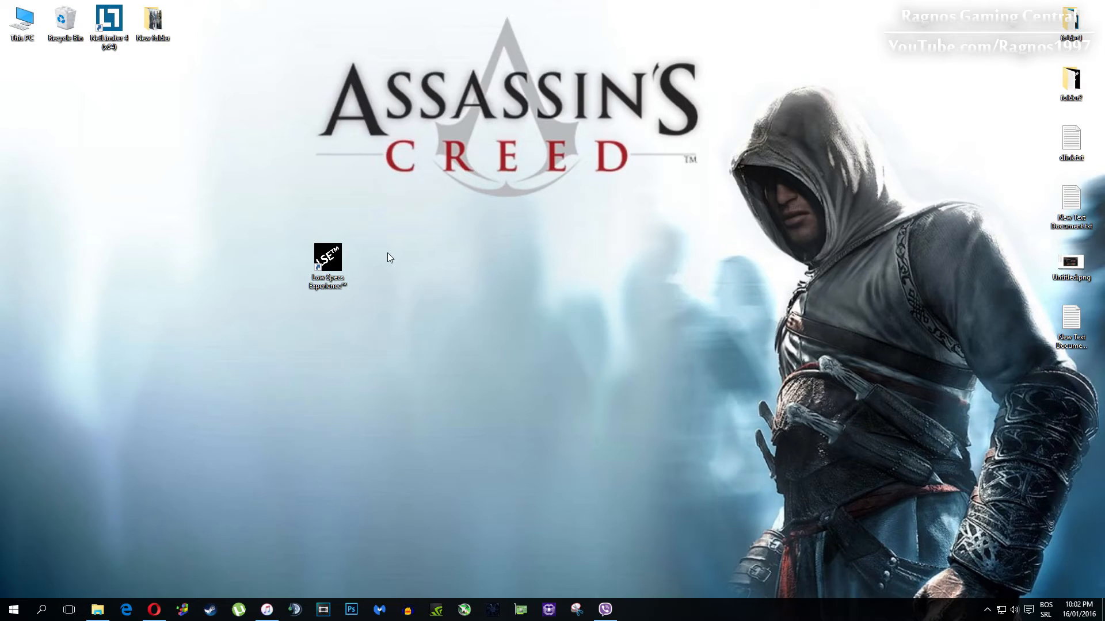
Step: Launch Low Specs Experience and open the Assassin's Creed optimization page from its game list
double_click(326, 257)
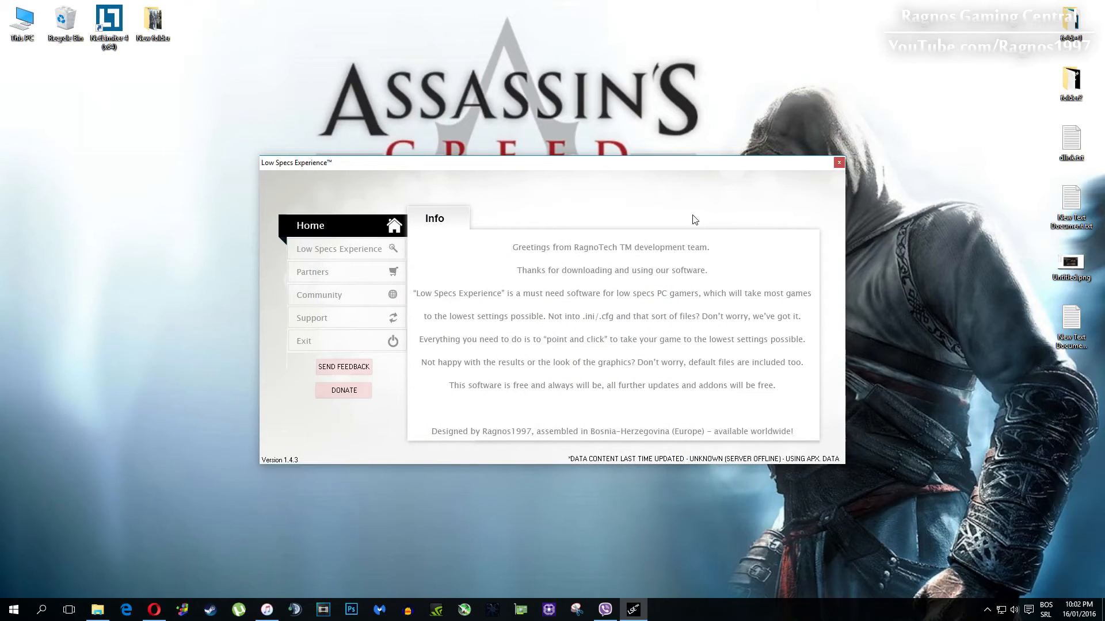
click(338, 249)
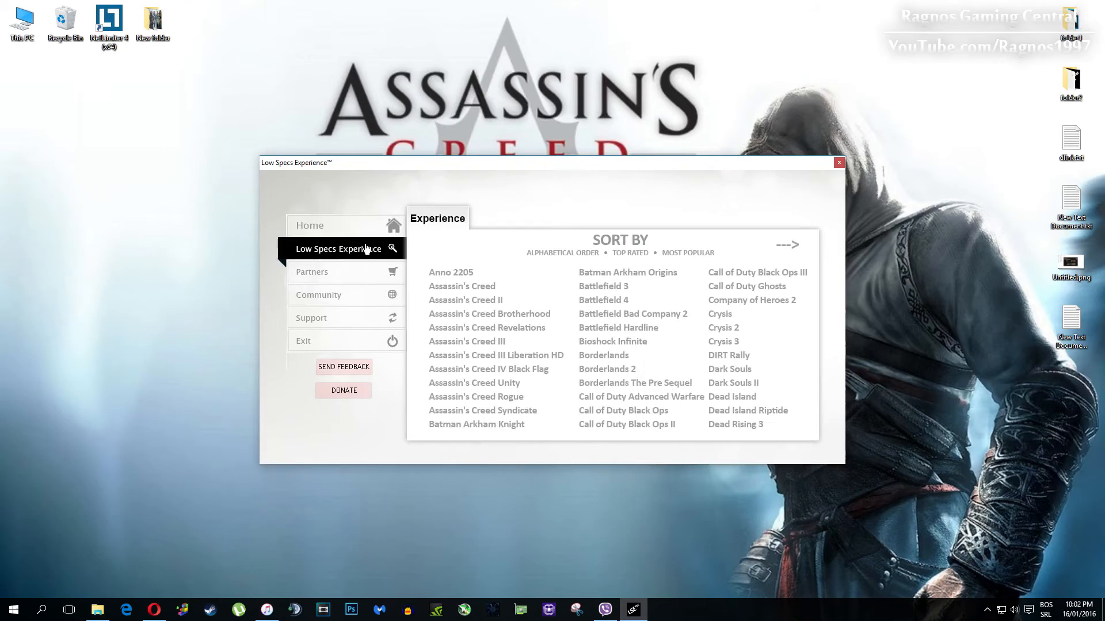
click(461, 287)
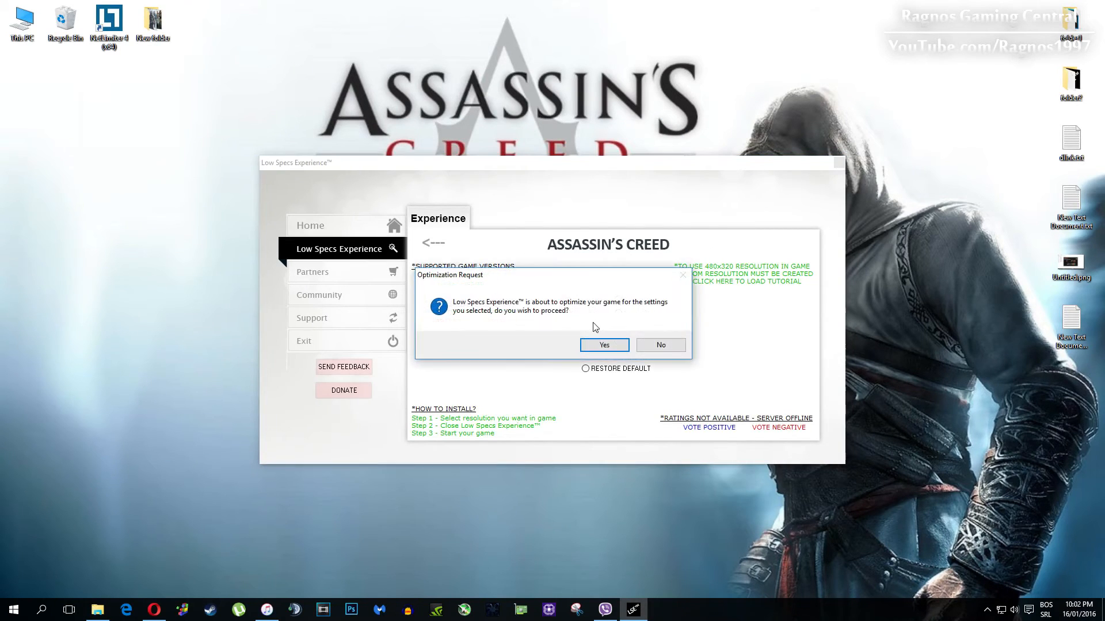
Step: Confirm optimizing Assassin's Creed at 640x480, then view the Support contacts page
click(603, 344)
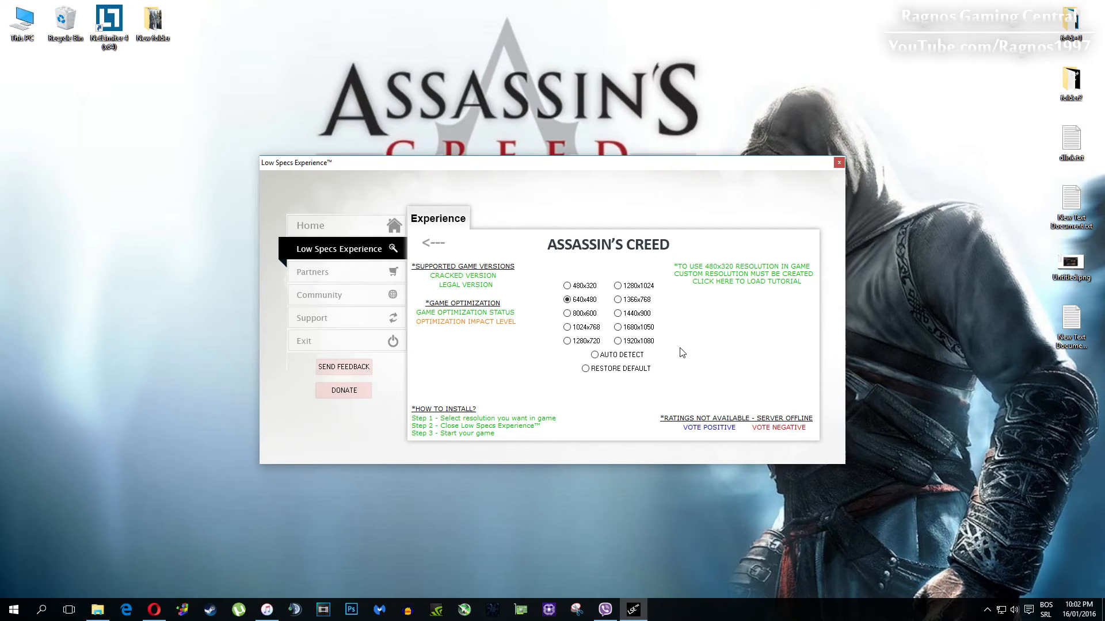
click(311, 317)
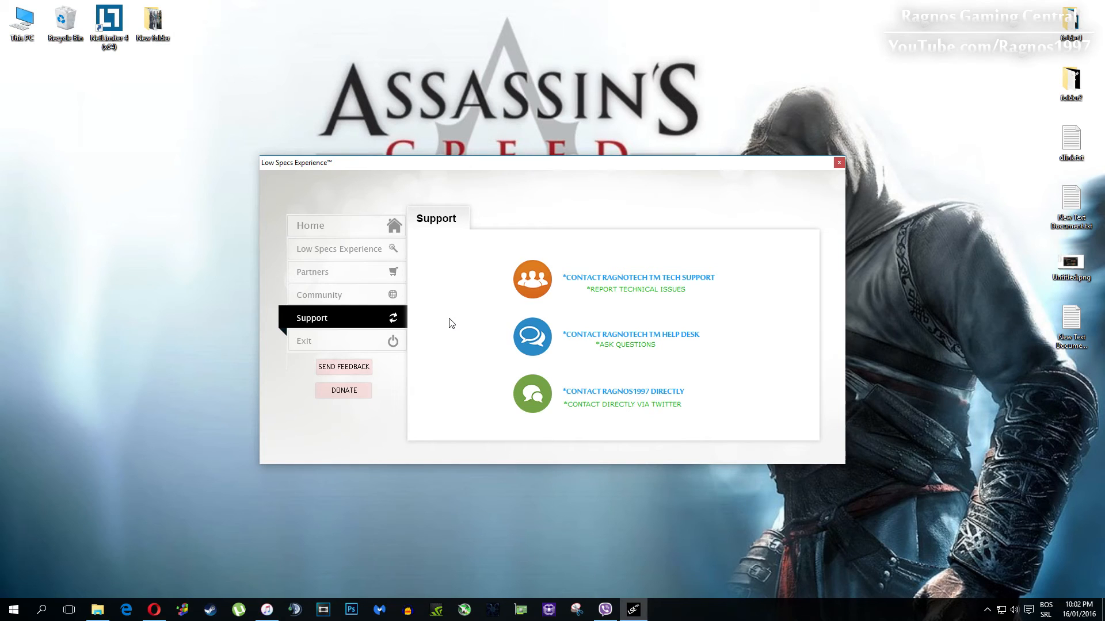